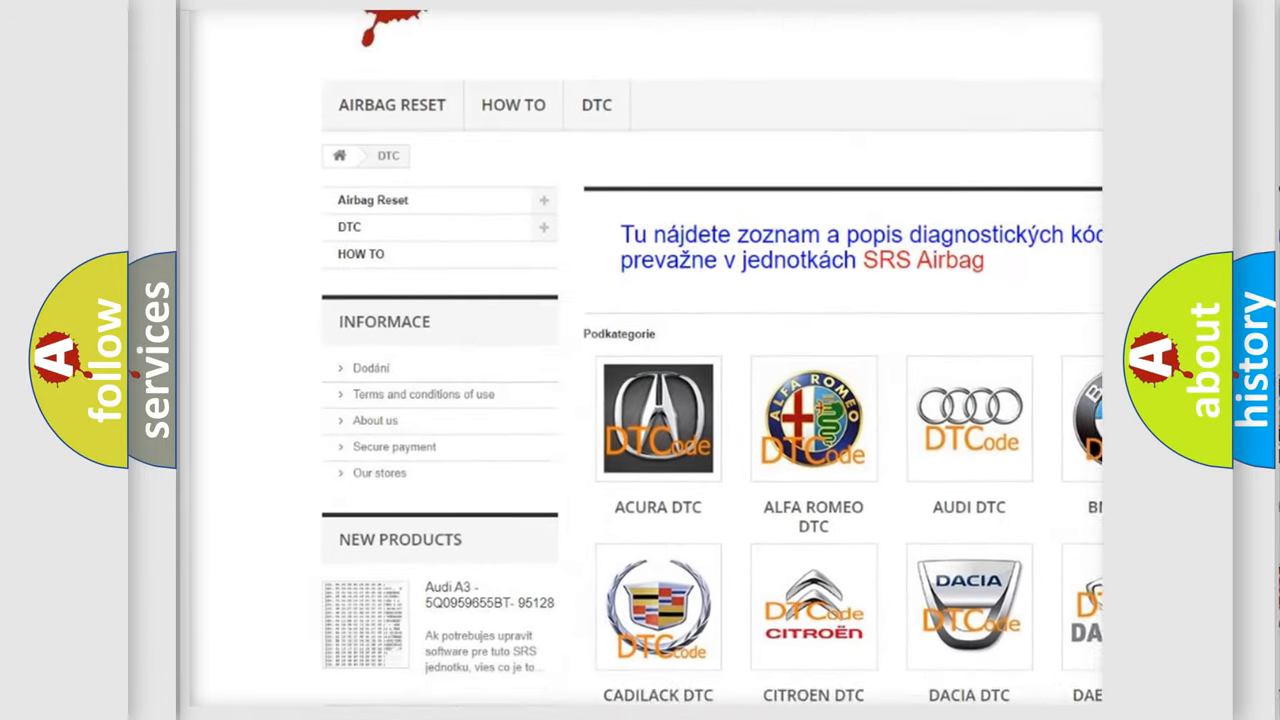
{"action": "scroll", "scroll_direction": "down", "scroll_amount": 3}
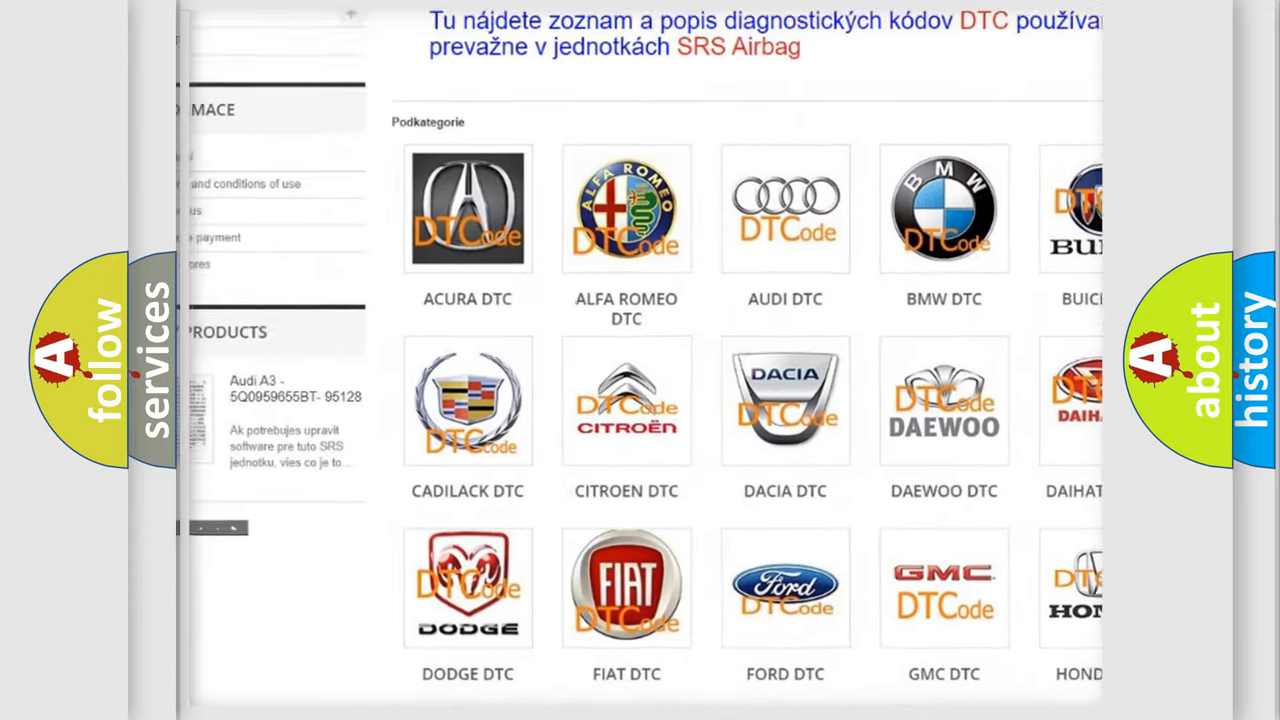